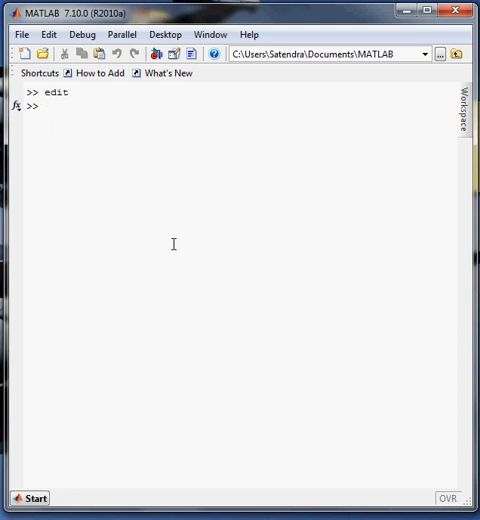
# - Start a new editor file with the header 'function [out]=Array_sort()'
pyautogui.press('Return')
pyautogui.write('fun')
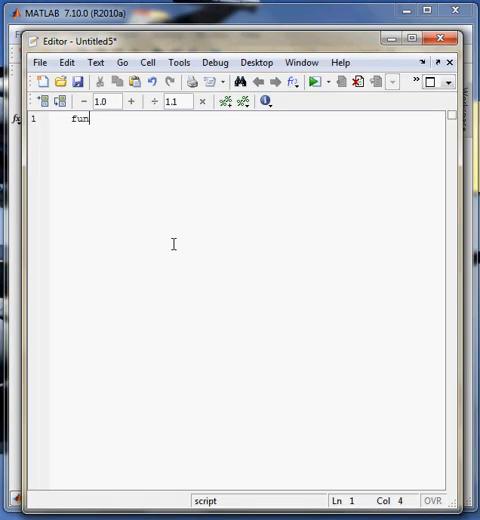
pyautogui.write('ct1')
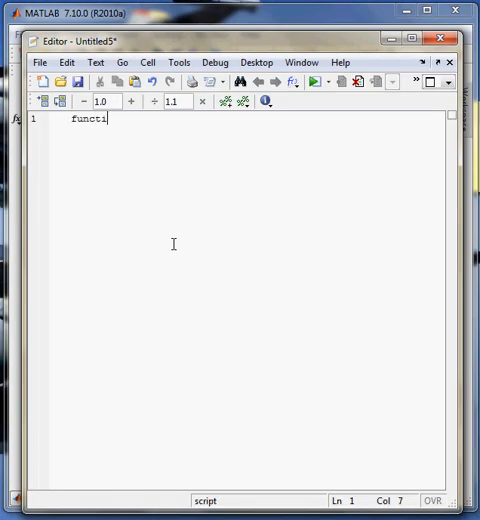
pyautogui.write('ion [ot')
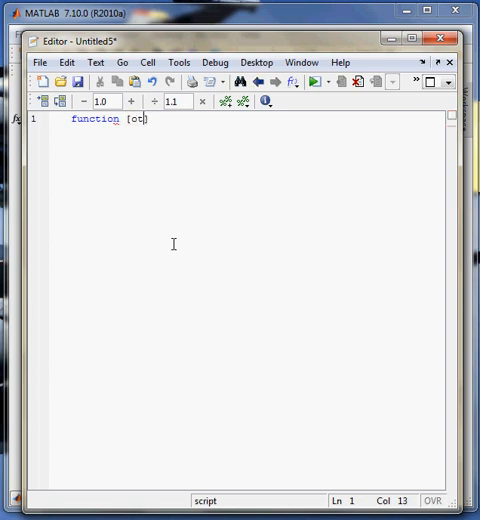
pyautogui.press('Backspace')
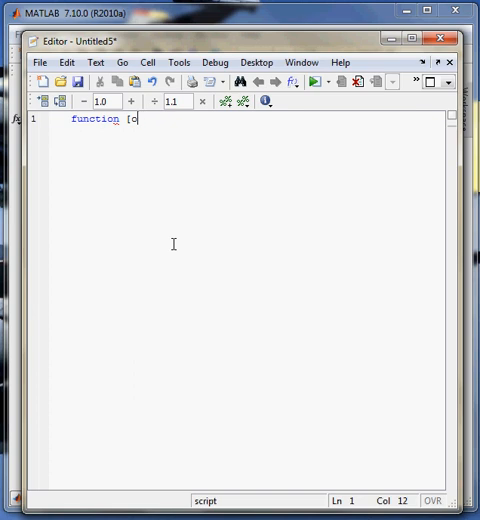
pyautogui.write('ut]')
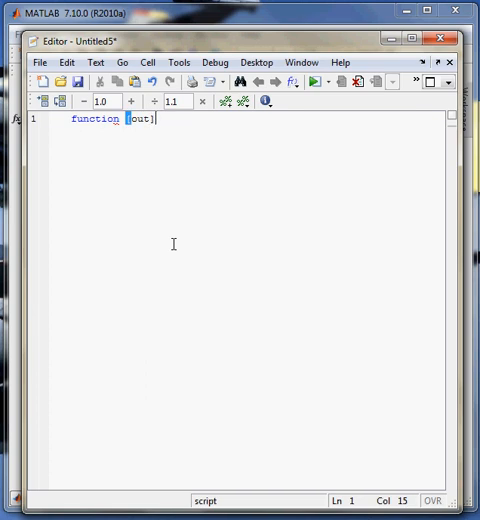
pyautogui.write('=')
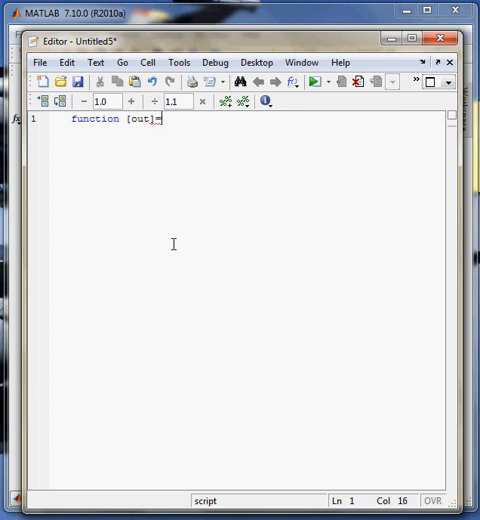
pyautogui.write('Array')
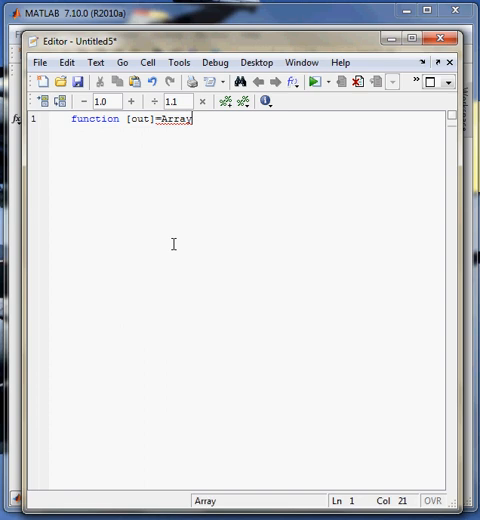
pyautogui.write('_sort')
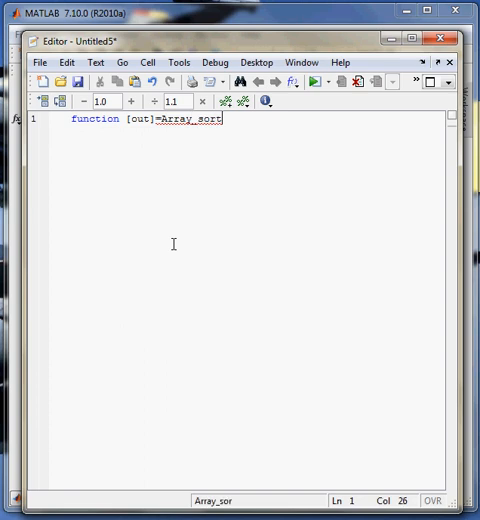
pyautogui.write('()')
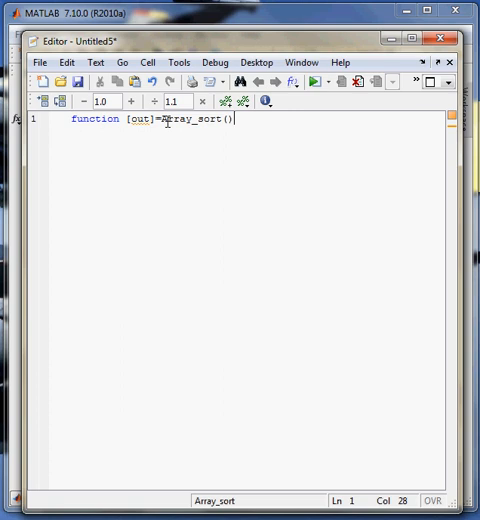
# - Add clc and a=input('Enter the size of array'); to read the array size
pyautogui.doubleClick(196, 132)
pyautogui.write('clc')
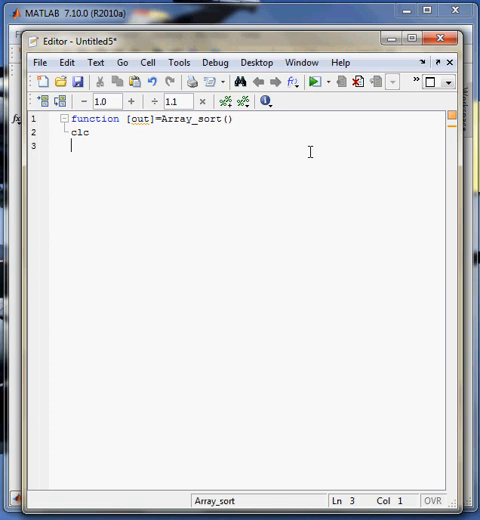
pyautogui.write('a=')
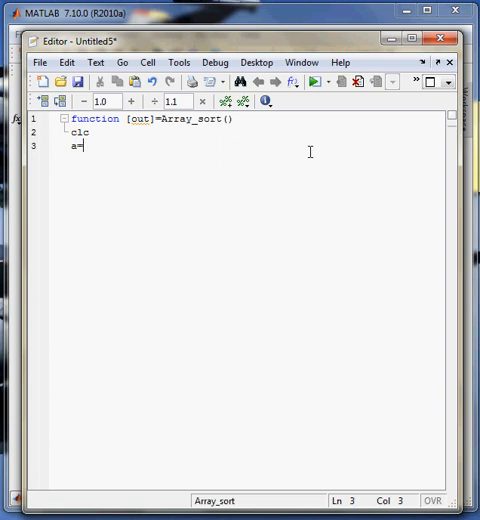
pyautogui.write('input()')
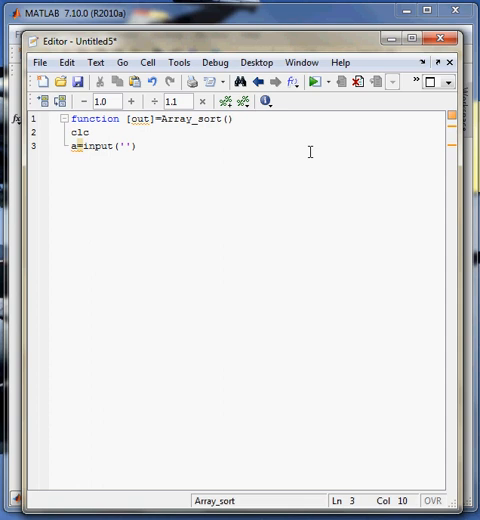
pyautogui.write('Enter the size of array')
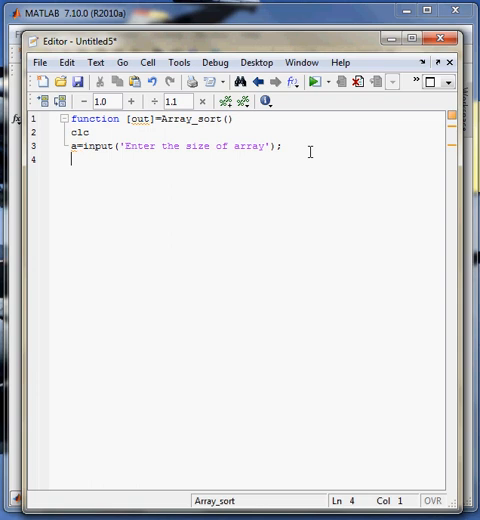
# - Begin the next line defining the matrix variable as matrix=1
pyautogui.write('mat')
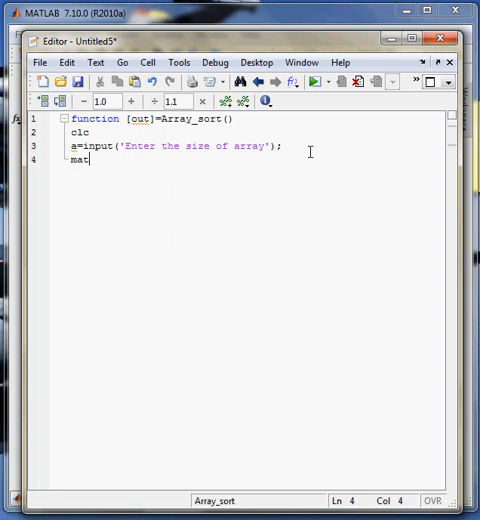
pyautogui.write('rix')
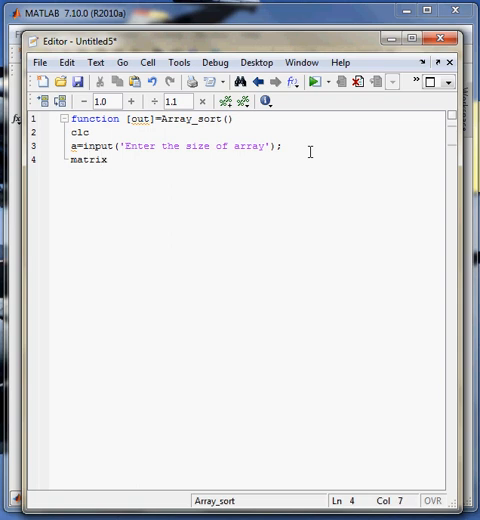
pyautogui.write('_')
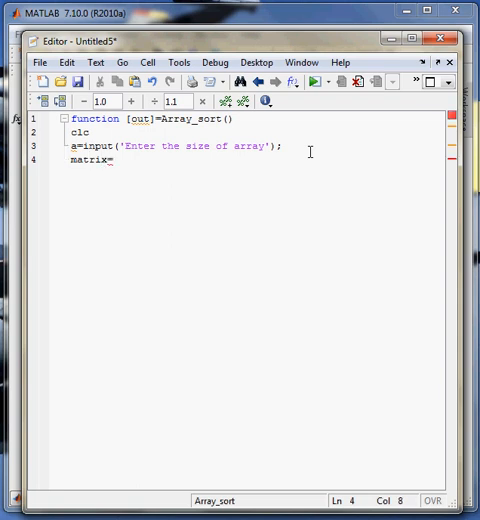
pyautogui.write('1;')
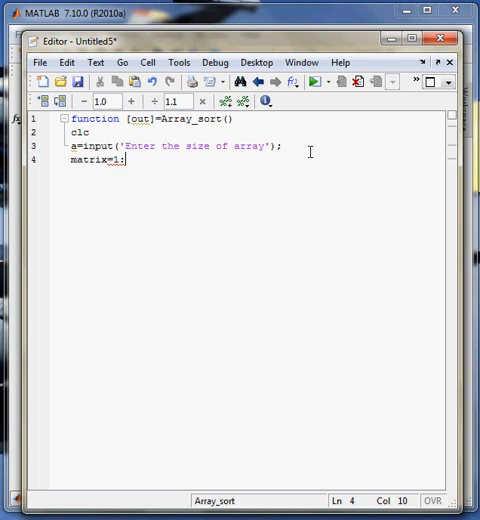
# - Set matrix=1:a and add disp('Enter the nos'); to prompt for the elements
pyautogui.write('a;')
pyautogui.write('dixp')
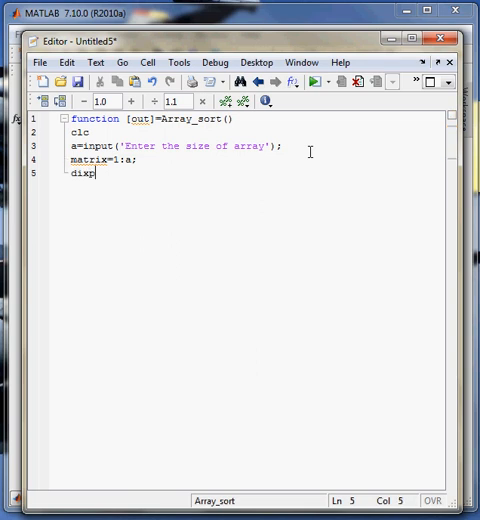
pyautogui.press('BackSpace')
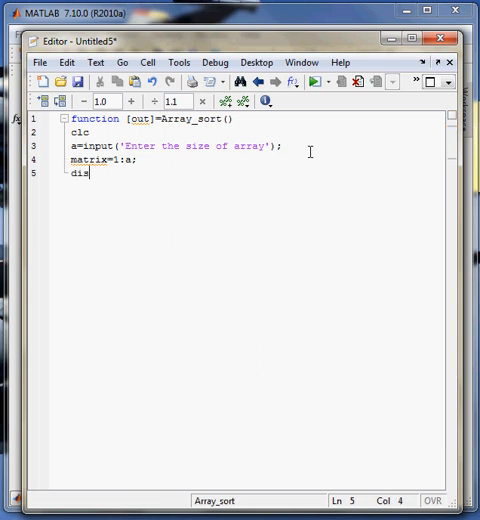
pyautogui.write('p()')
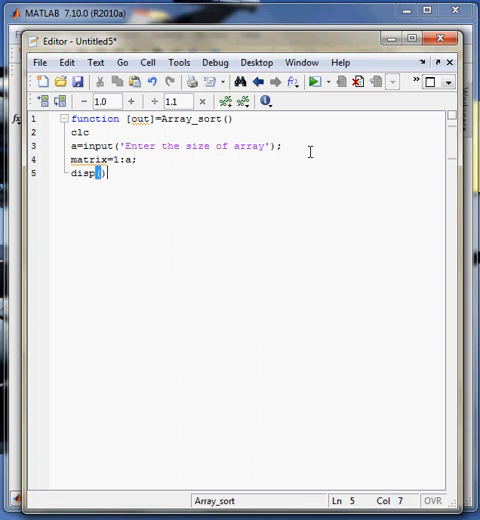
pyautogui.write("'Ent'")
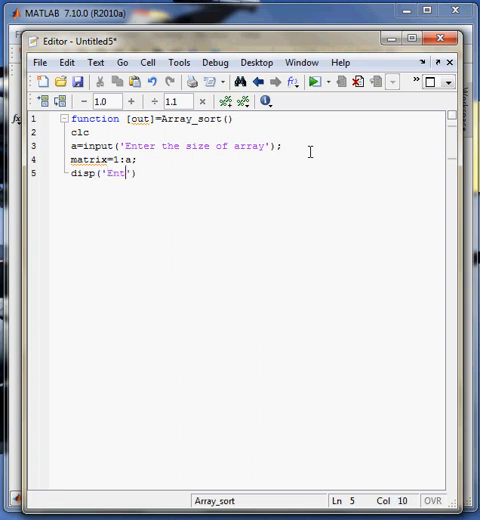
pyautogui.write('er the')
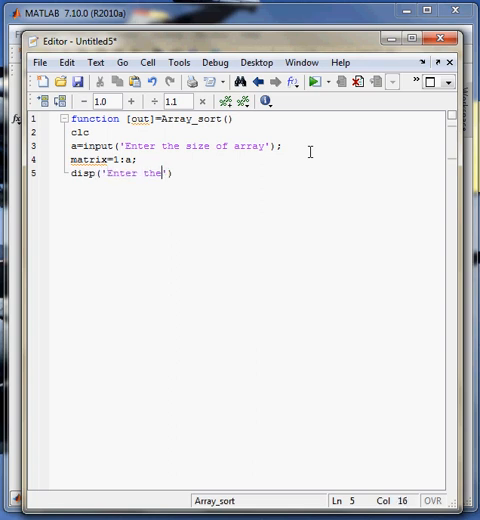
pyautogui.write("nos');")
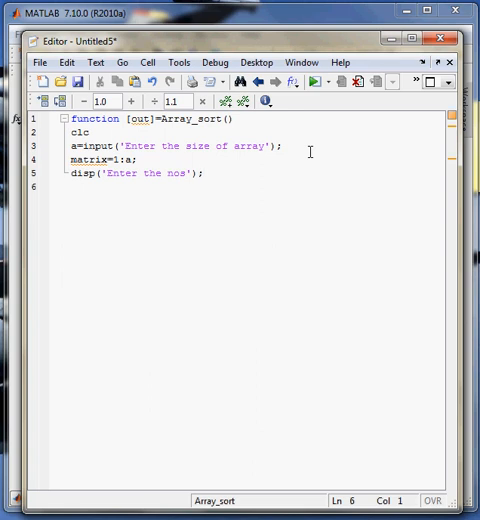
# - Add a for i=1:a loop reading matrix(i)=input('') for each element
pyautogui.write('for')
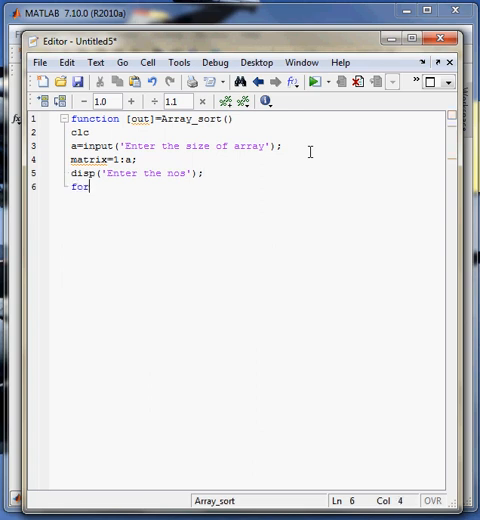
pyautogui.write('()')
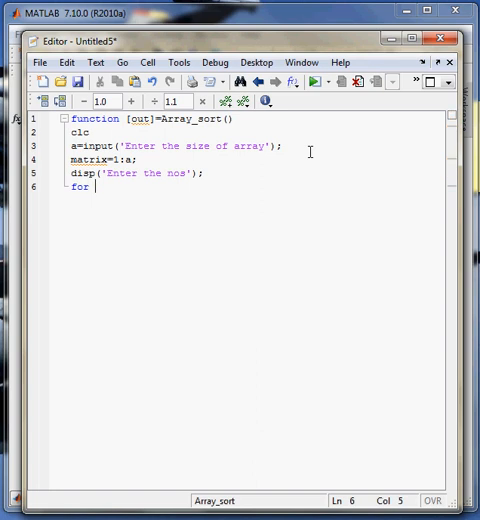
pyautogui.write('i=')
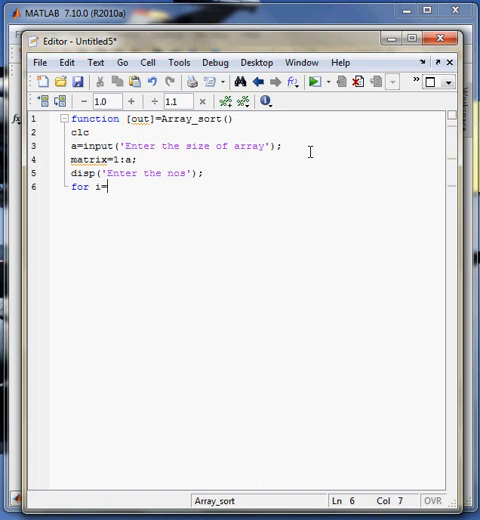
pyautogui.write('1:')
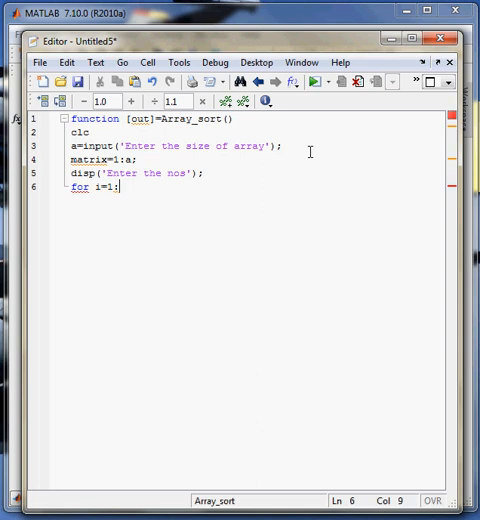
pyautogui.write('a')
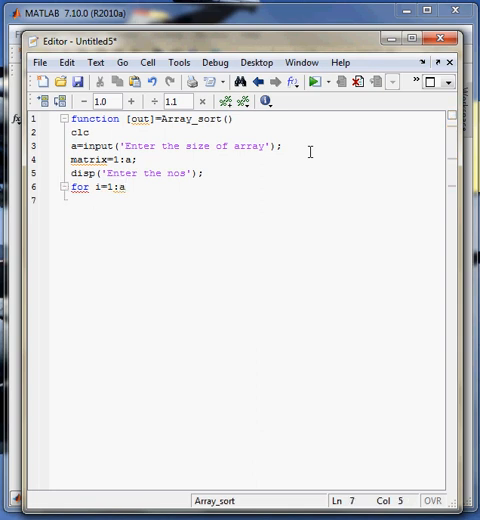
pyautogui.write('mat')
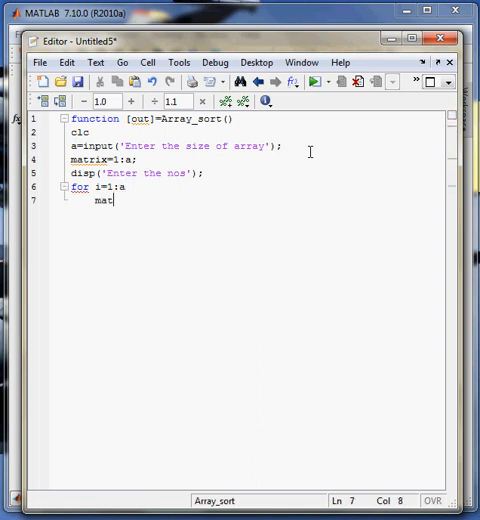
pyautogui.write('rix()')
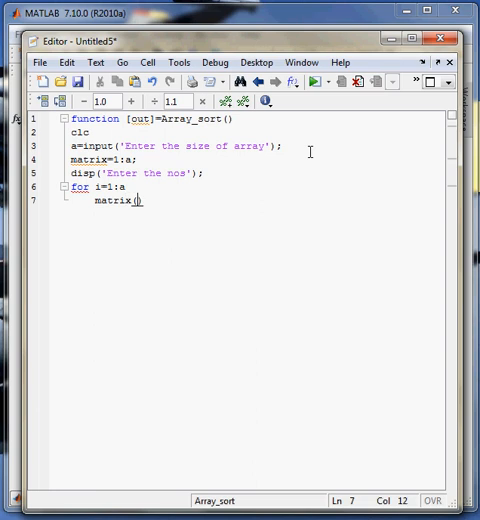
pyautogui.write('i)=inp')
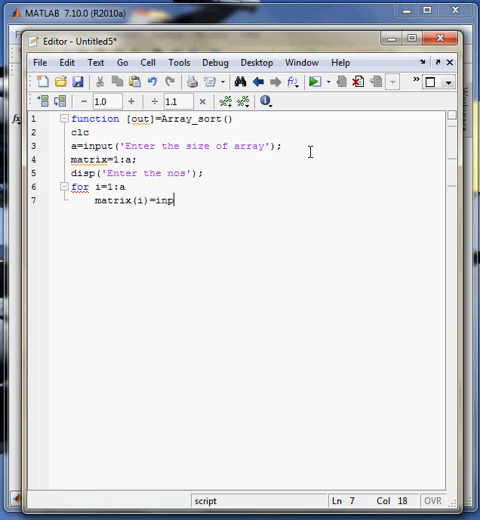
pyautogui.write("ut('');")
pyautogui.write('end')
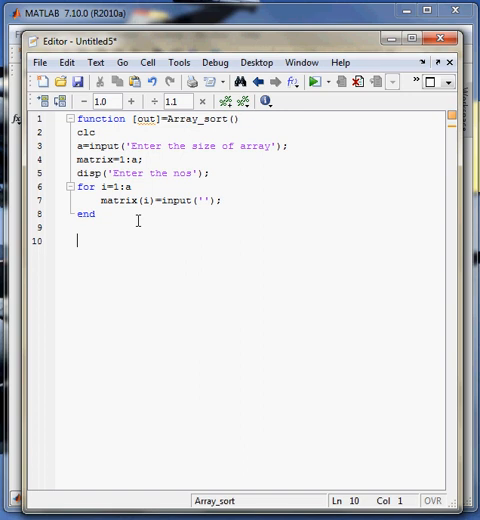
# - Begin a '%% Code for' cell comment for the sorting section
pyautogui.write('%')
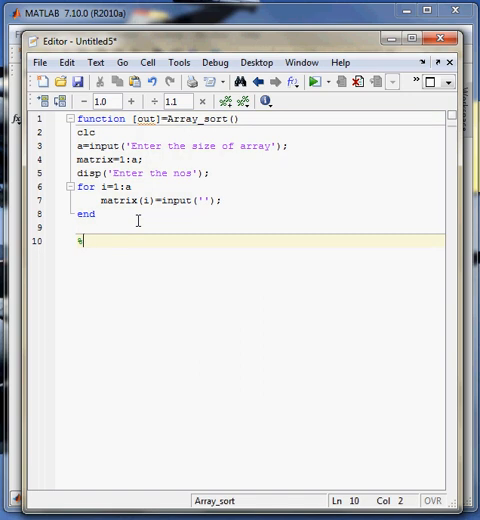
pyautogui.write('%')
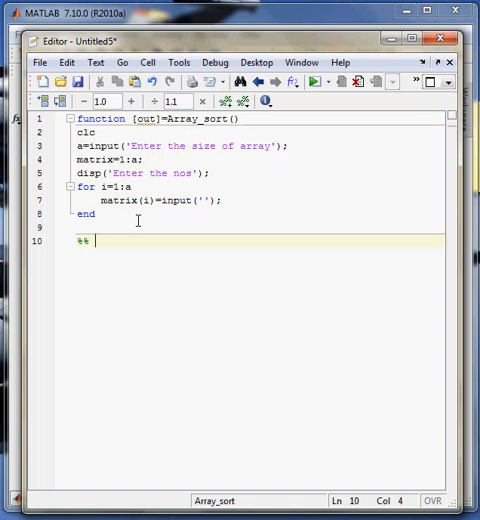
pyautogui.write('Code for')
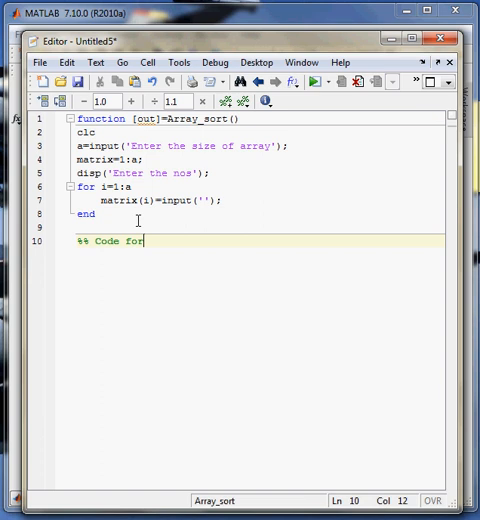
# - Finish the sorting comment and add nested loops for i=1:a and for j=i+1:a
pyautogui.write('sorting the array')
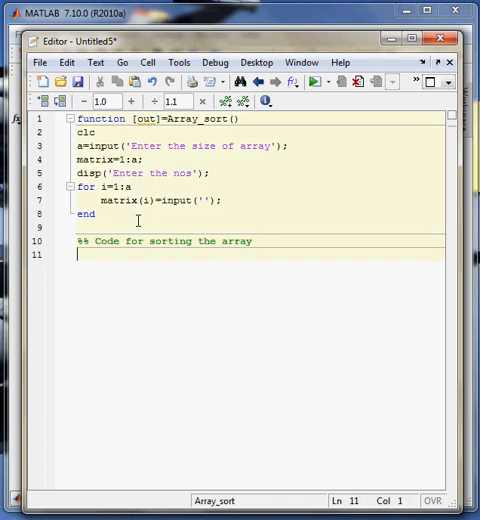
pyautogui.write('for')
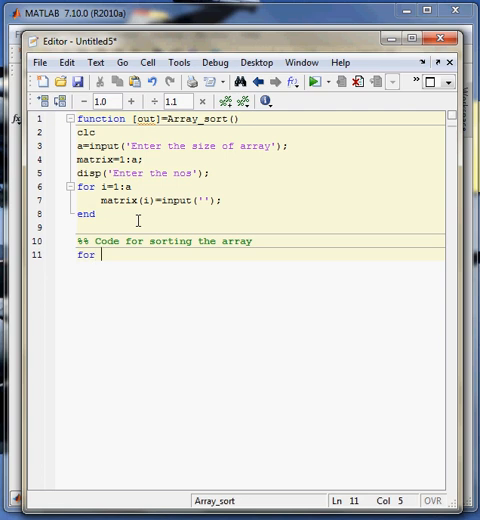
pyautogui.write('i:a')
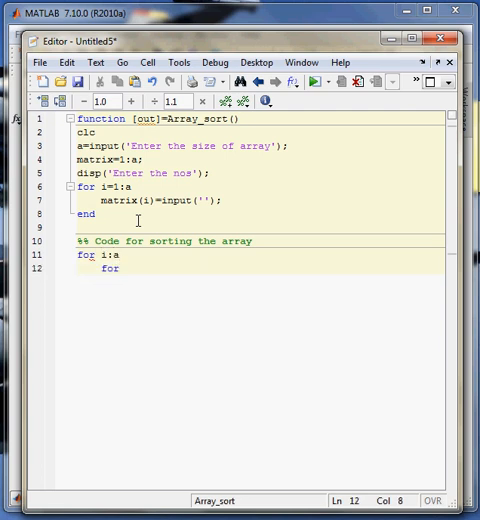
pyautogui.write('j=')
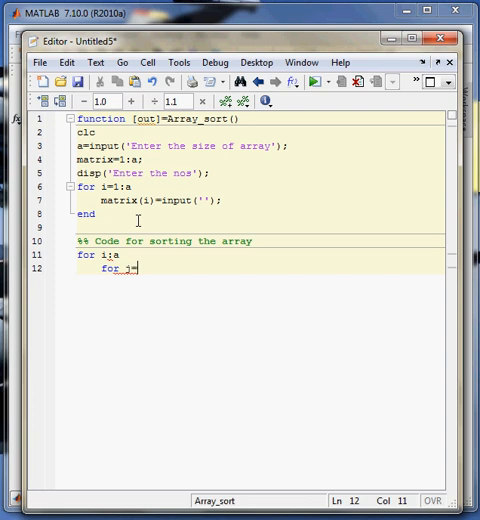
pyautogui.write('i')
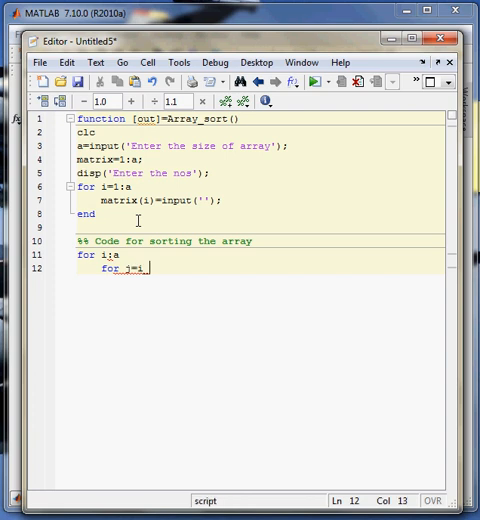
pyautogui.write('a')
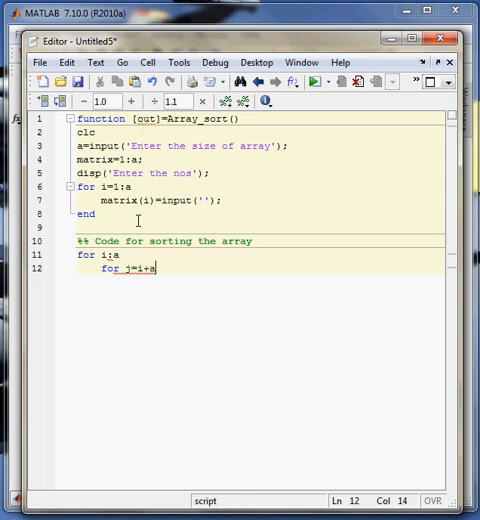
pyautogui.write('1:')
pyautogui.write('if')
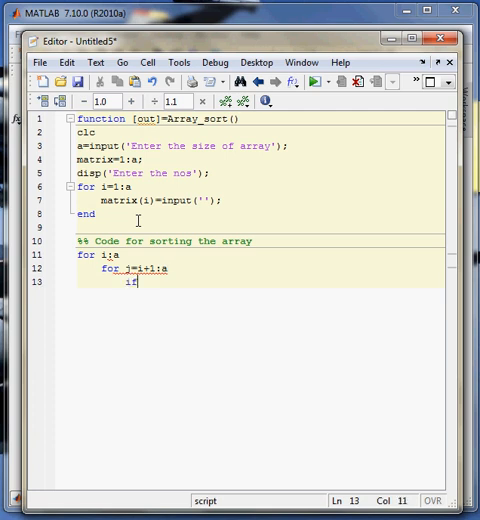
# - Add the condition if((matrix(i))>matrix(j)) inside the inner loop
pyautogui.write('(matrix)')
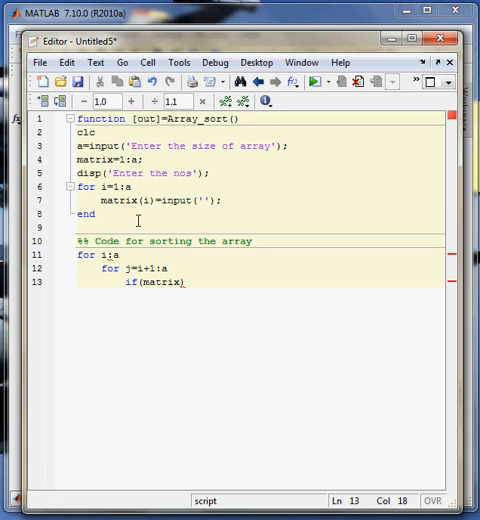
pyautogui.write('(i))?')
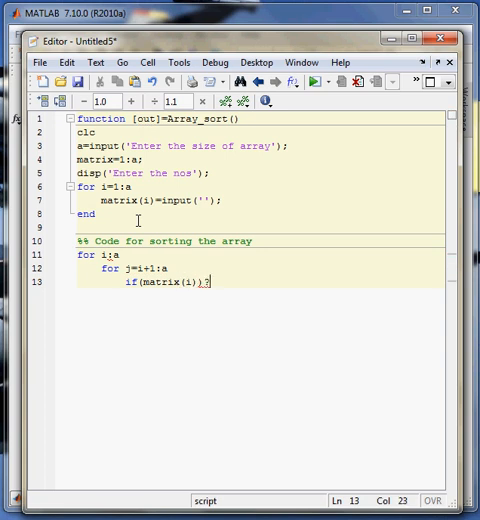
pyautogui.write('>')
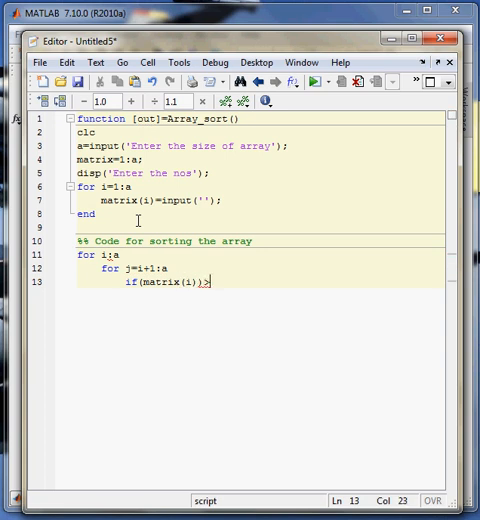
pyautogui.write('matrix')
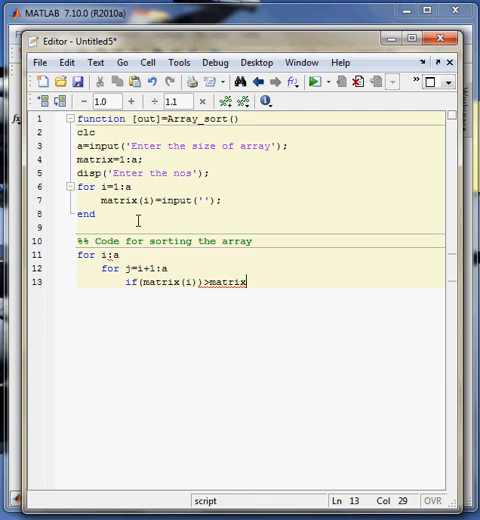
pyautogui.write('(j')
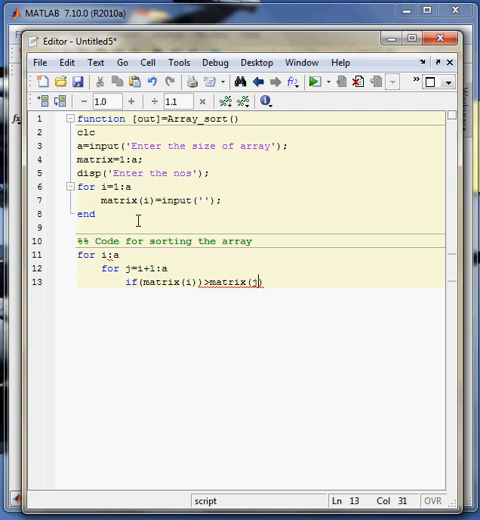
pyautogui.write(')')
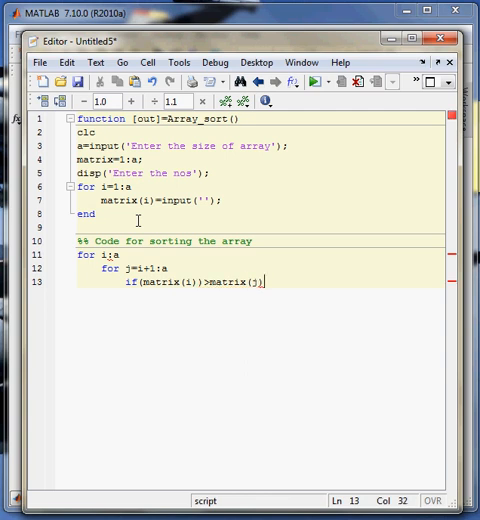
pyautogui.write(')')
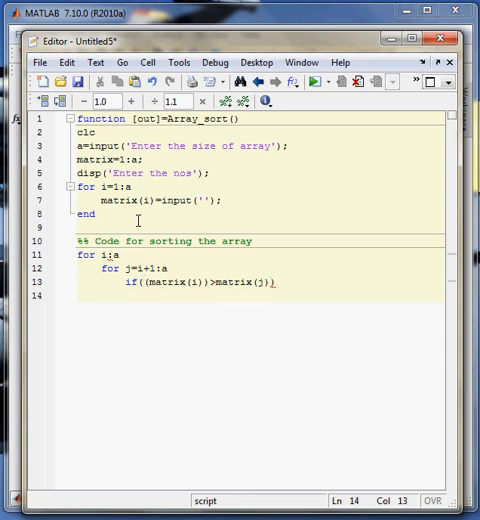
# - Swap matrix(i) and matrix(j) through var with three assignment lines
pyautogui.write('var')
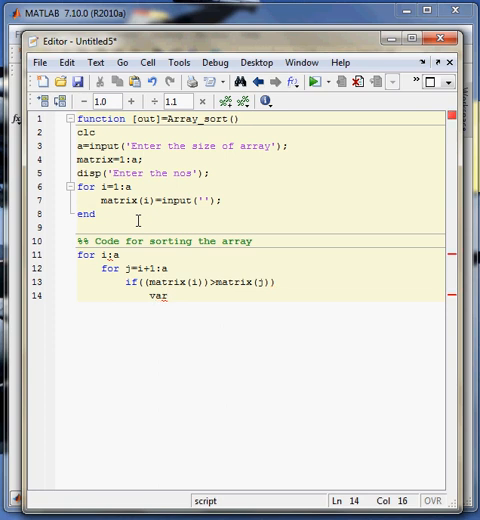
pyautogui.write('mat')
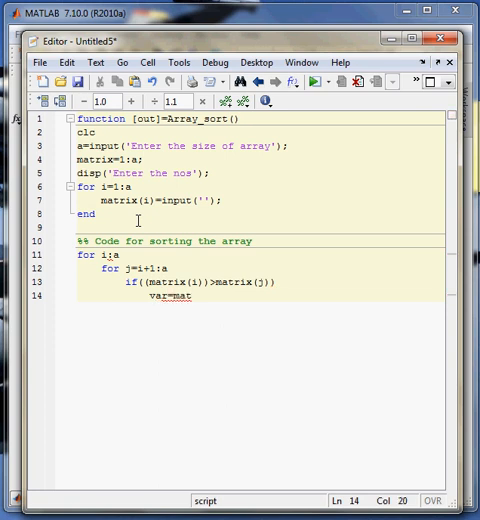
pyautogui.write('rix')
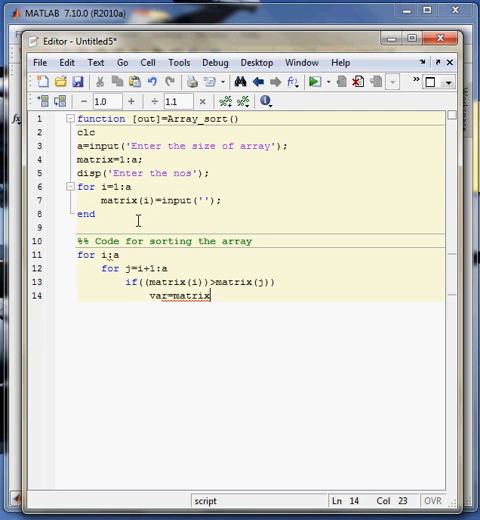
pyautogui.write('(i);')
pyautogui.write('matr')
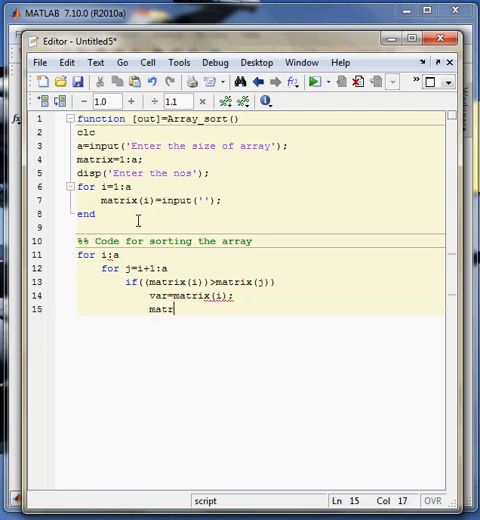
pyautogui.write('ix(i)')
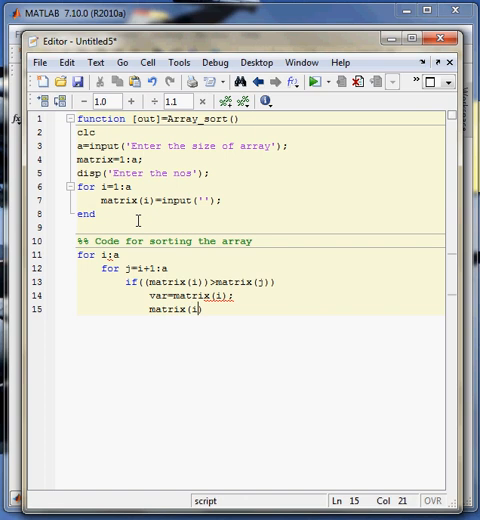
pyautogui.write('=')
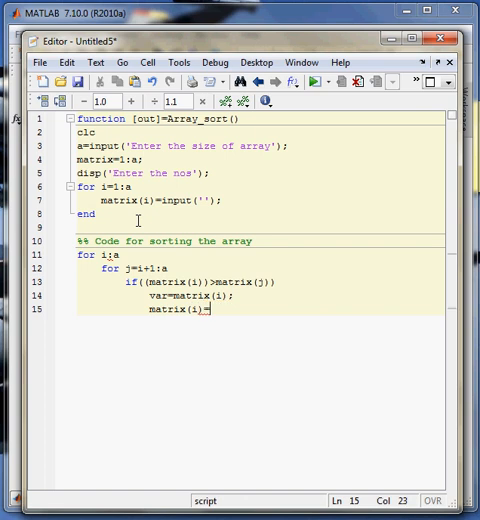
pyautogui.write('matrix(j);')
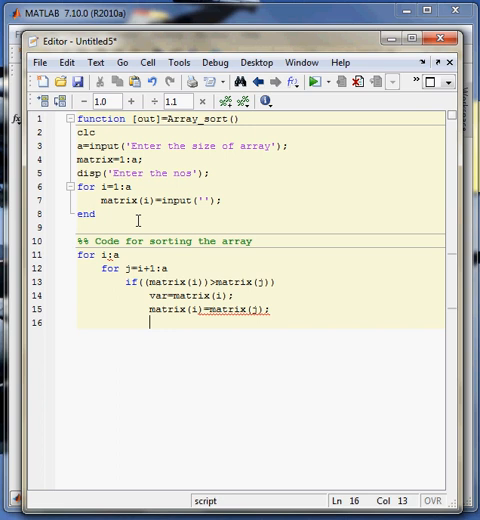
pyautogui.write('matri')
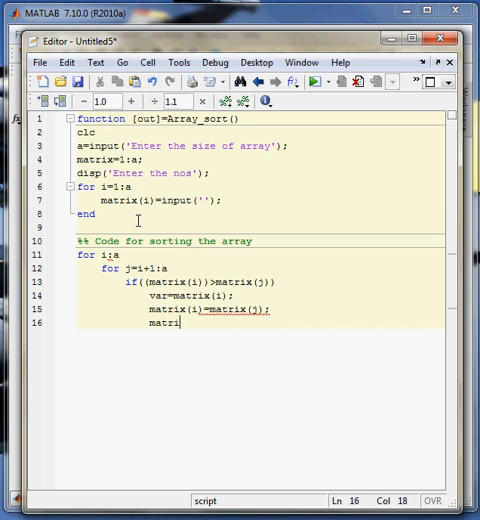
pyautogui.write('x(j)')
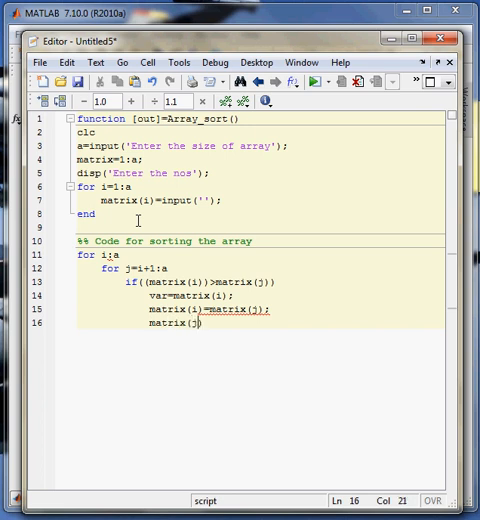
pyautogui.write('=ca')
pyautogui.write('e')
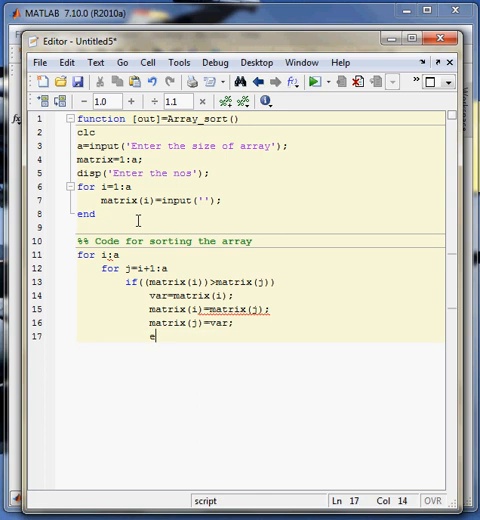
# - Close the if and both loops with end and return out=matrix
pyautogui.write('nd')
pyautogui.write('end')
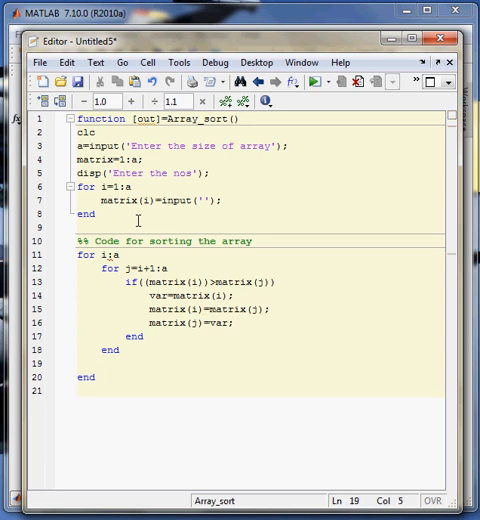
pyautogui.write('out=mat')
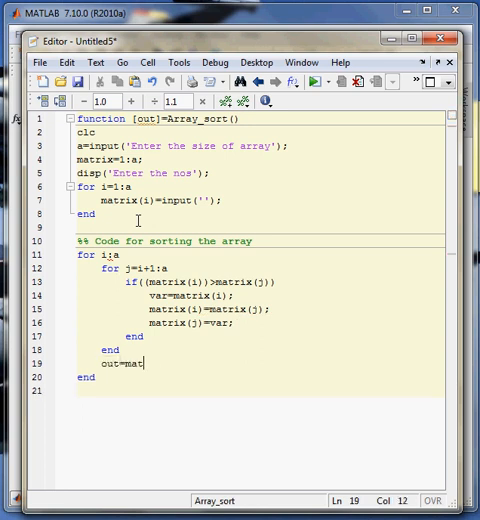
pyautogui.write('rix;')
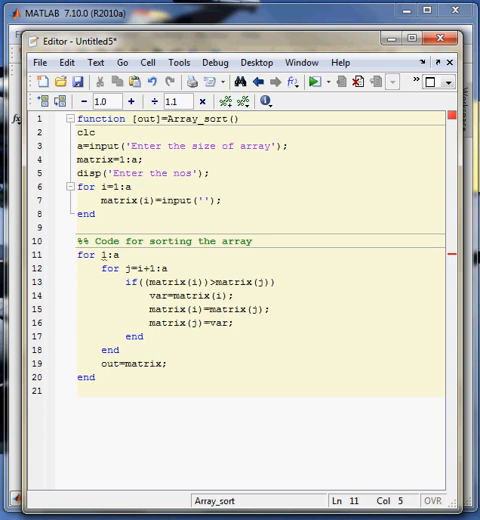
# - Correct the outer loop to for i=1:a and run Array_sort
pyautogui.write('i=')
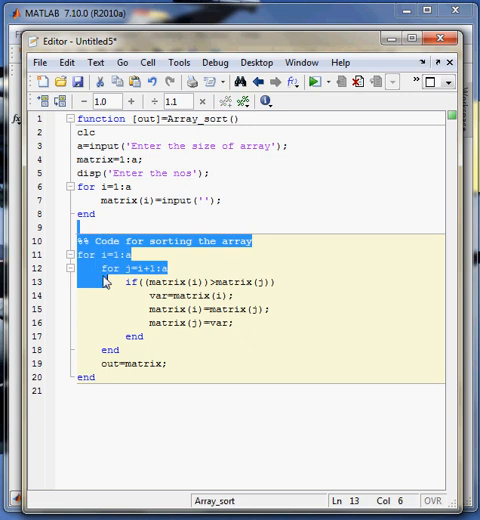
pyautogui.click(96, 224)
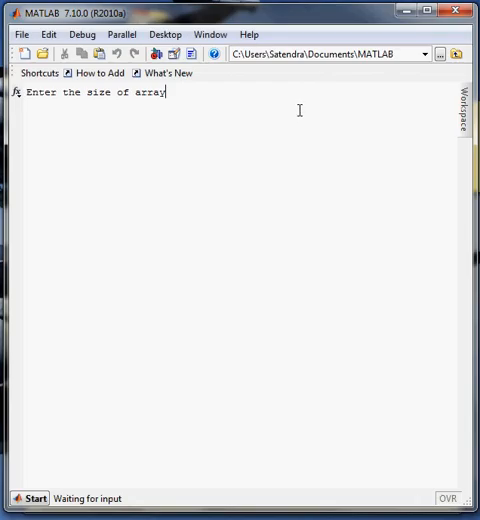
# - Enter size 5 and the five numbers, getting them back sorted as 3 12 12 43 65
pyautogui.write('5')
pyautogui.write('12')
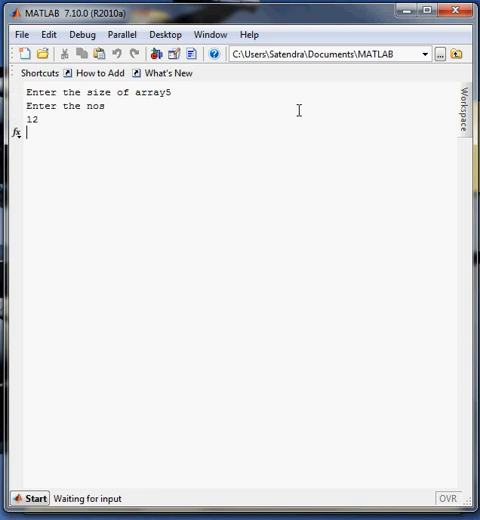
pyautogui.write('43')
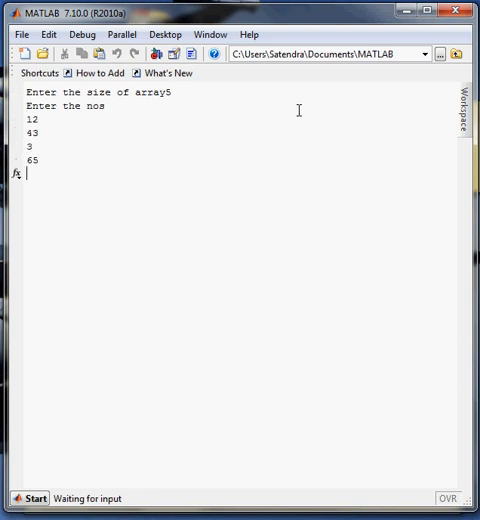
pyautogui.press('Return')
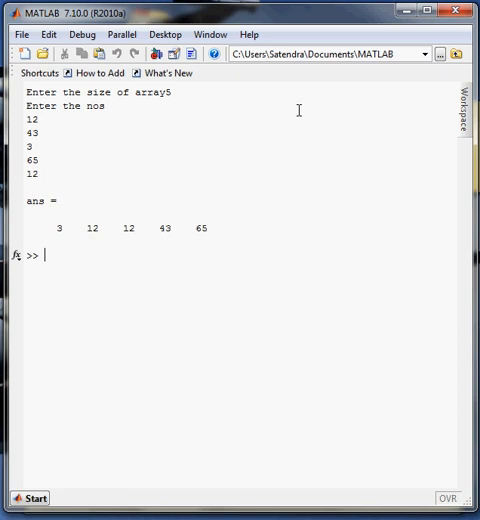
pyautogui.moveTo(36, 196)
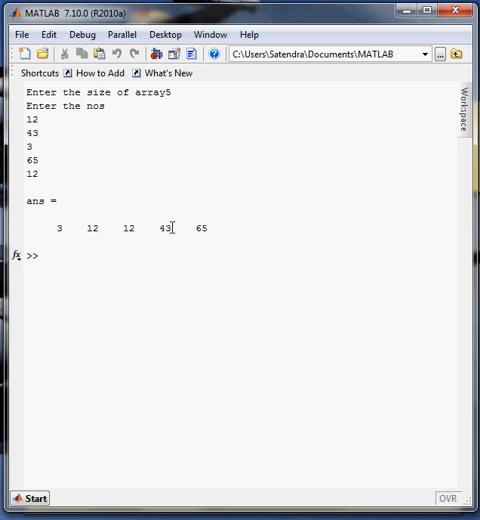
pyautogui.moveTo(252, 258)
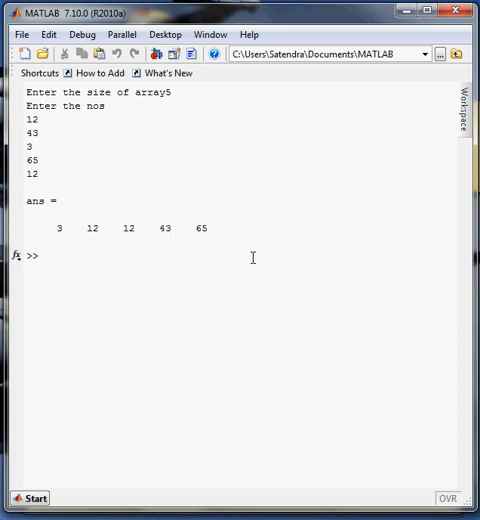